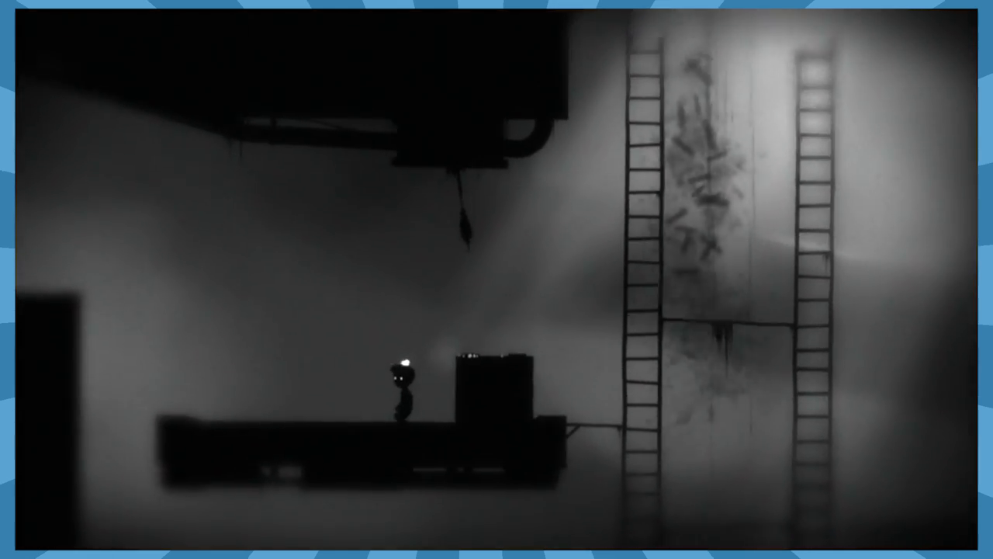
Make the boy jump into the air beside the tall crate on the walkway.
{"action": "key", "text": "space"}
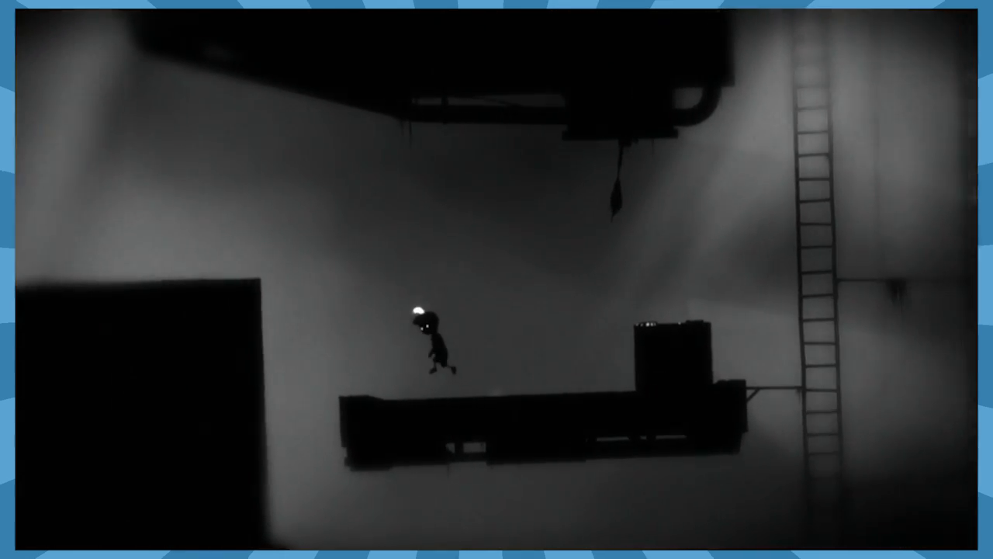